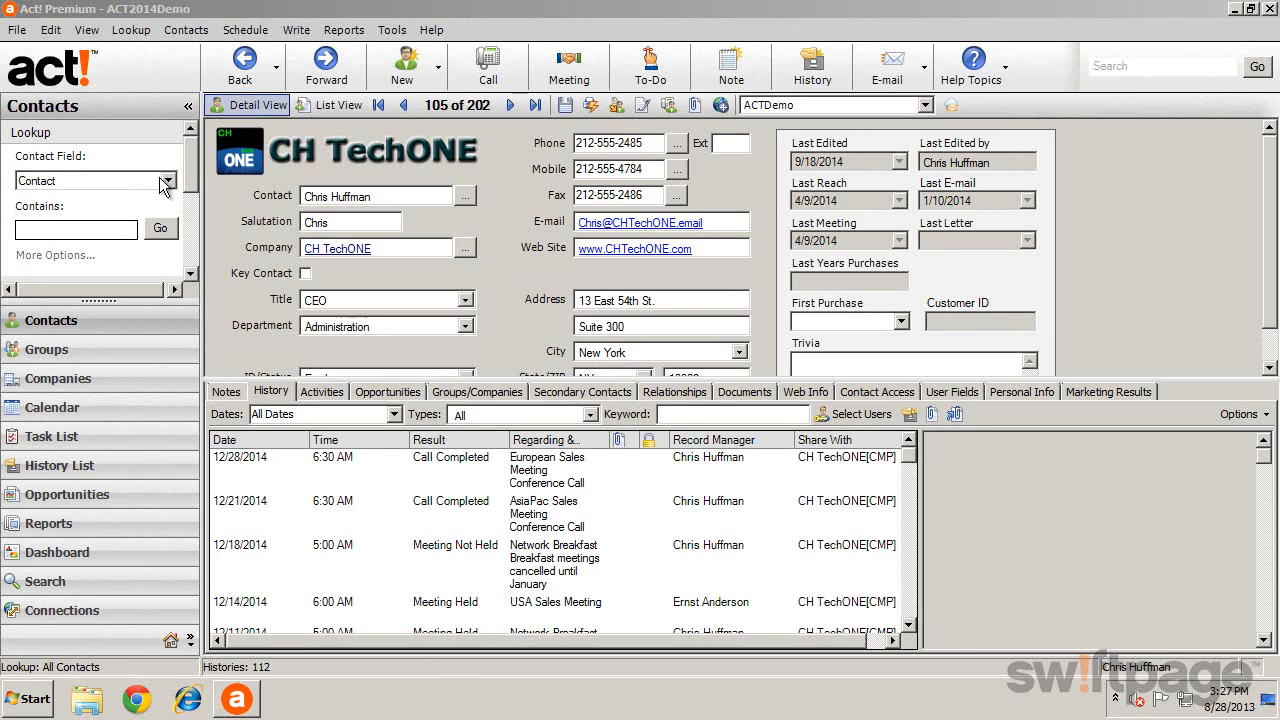
# Look up contacts whose Contact field contains Bailey and list the three matching records.
pyautogui.click(132, 30)
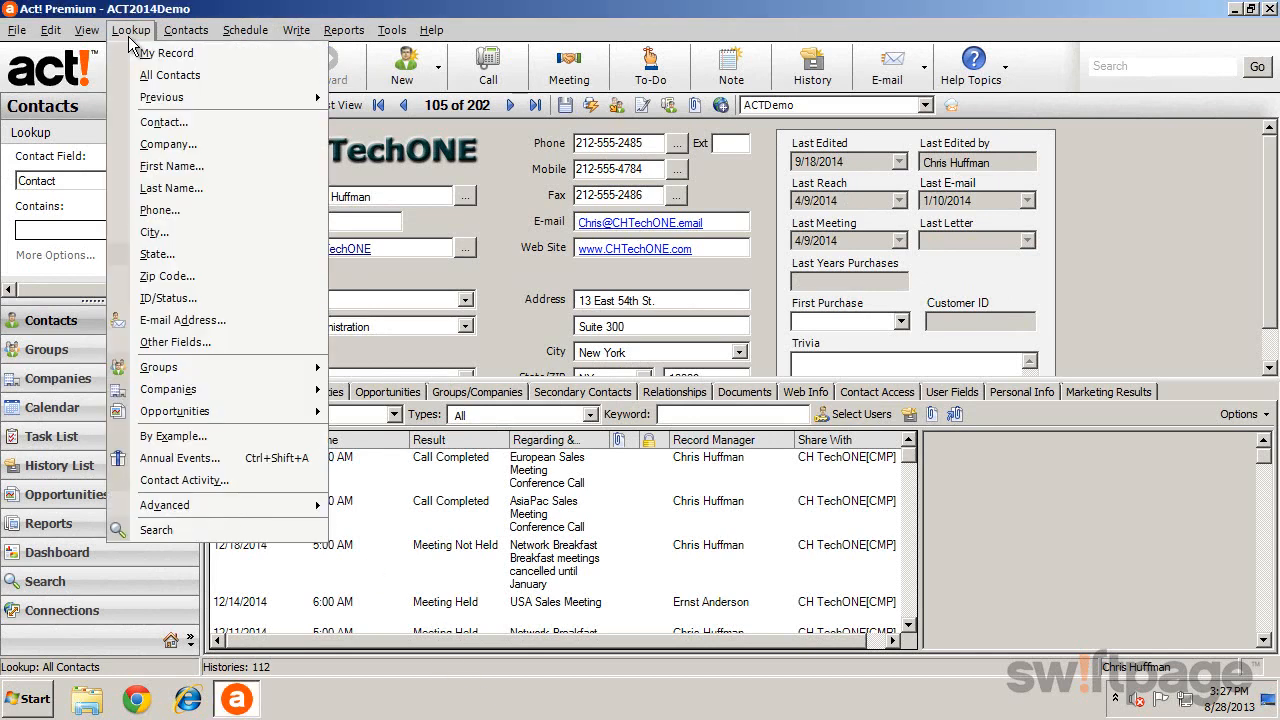
pyautogui.moveTo(172, 166)
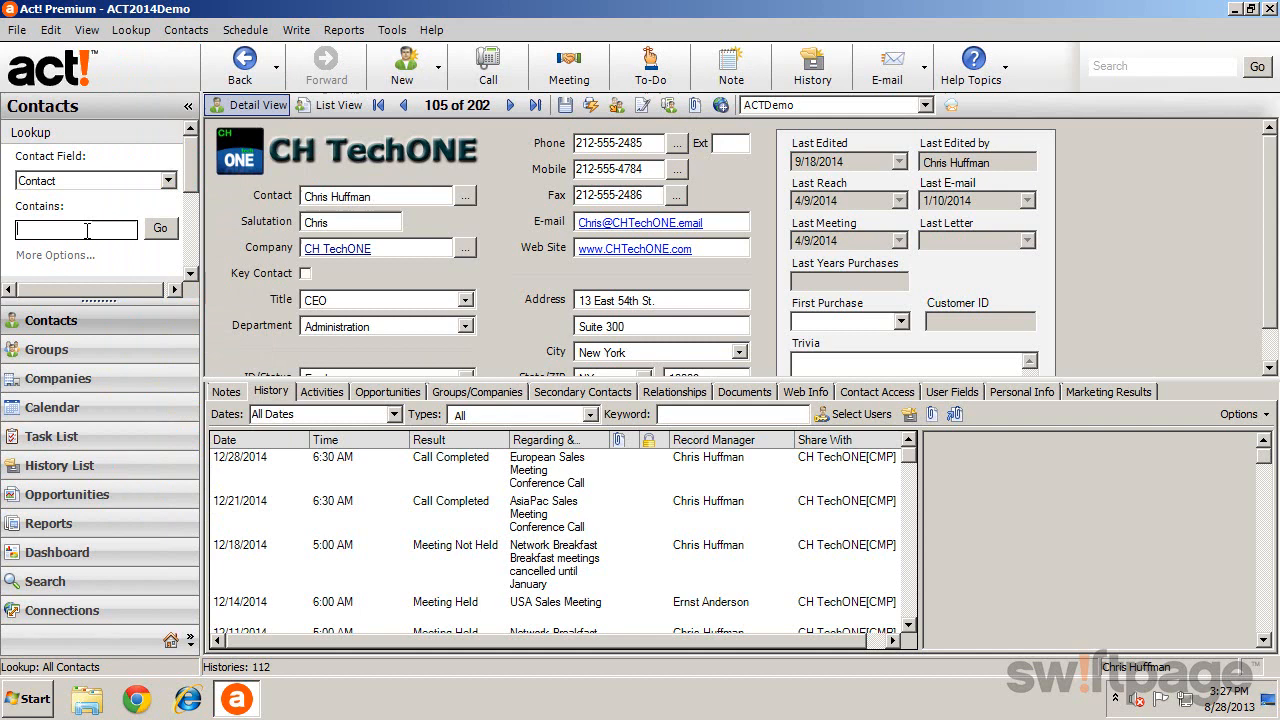
pyautogui.write('b')
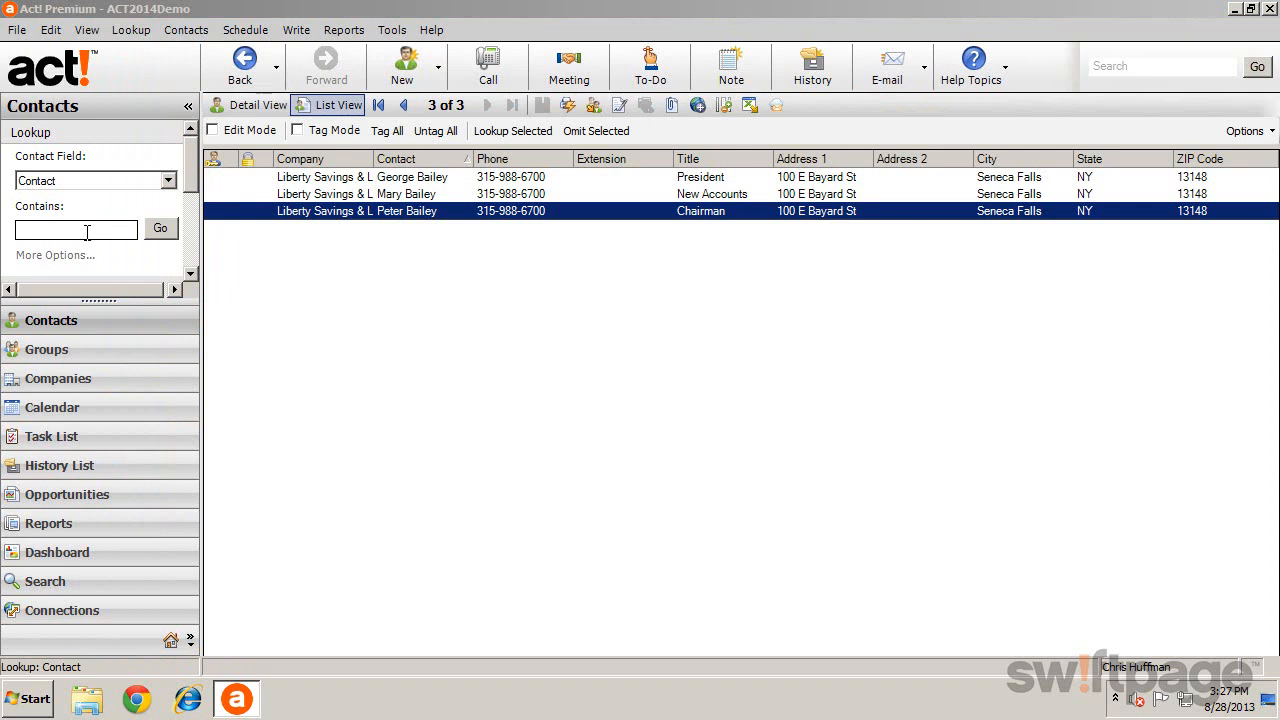
pyautogui.moveTo(82, 578)
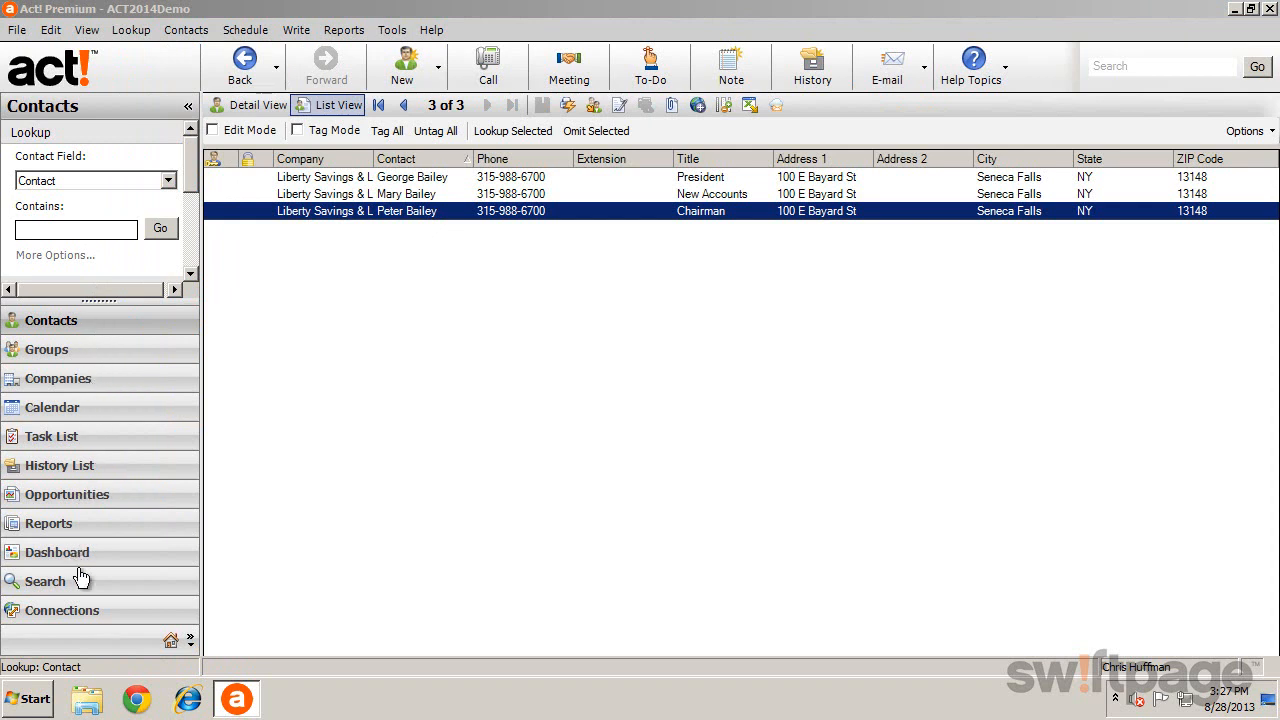
pyautogui.moveTo(104, 676)
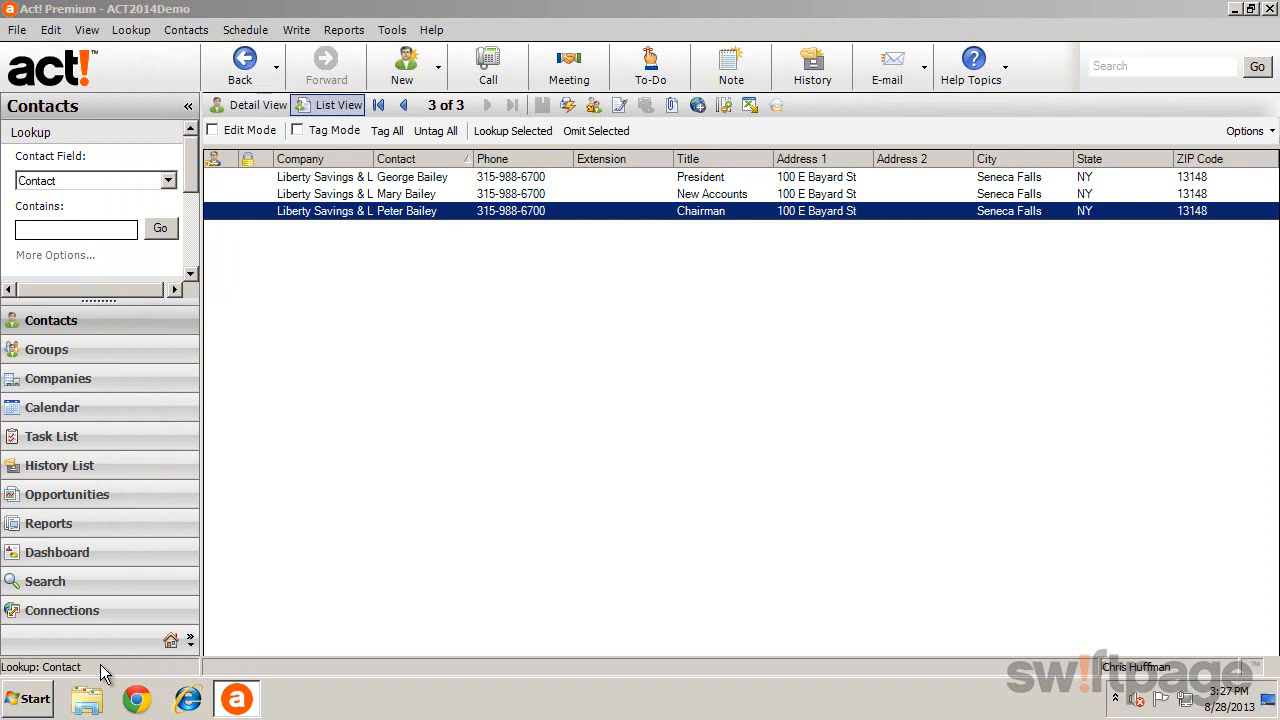
pyautogui.moveTo(120, 482)
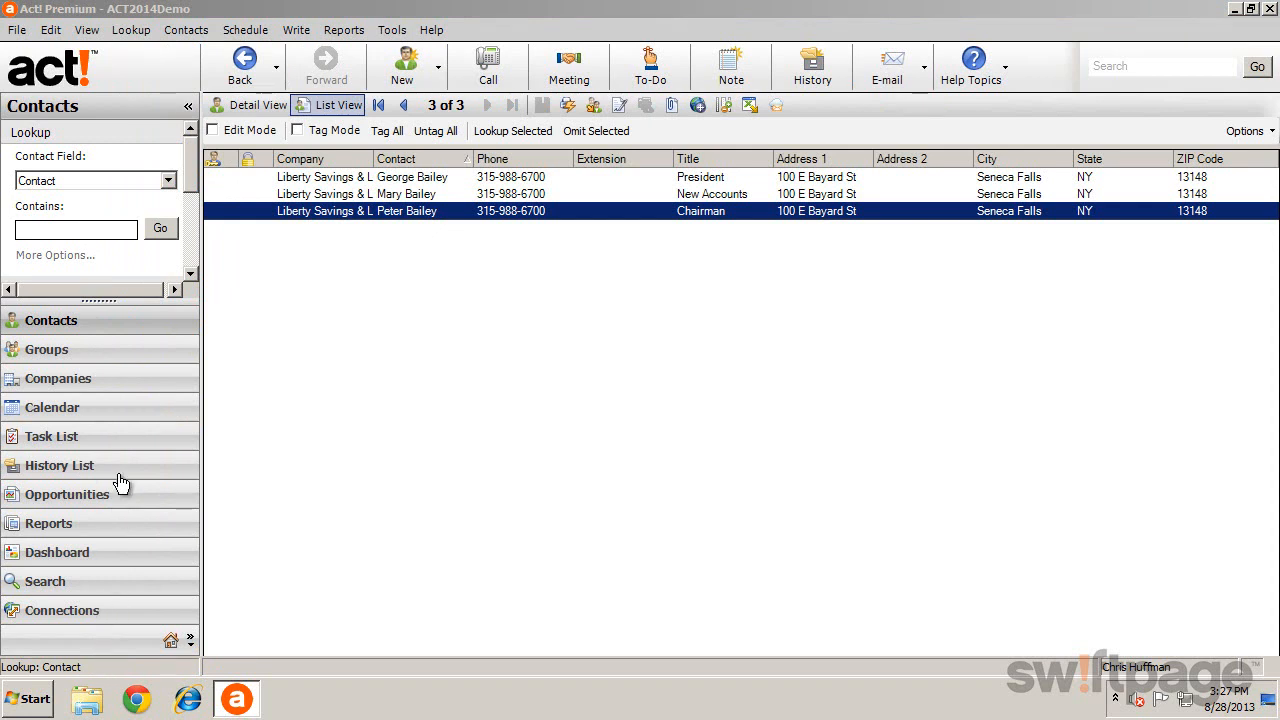
pyautogui.click(56, 256)
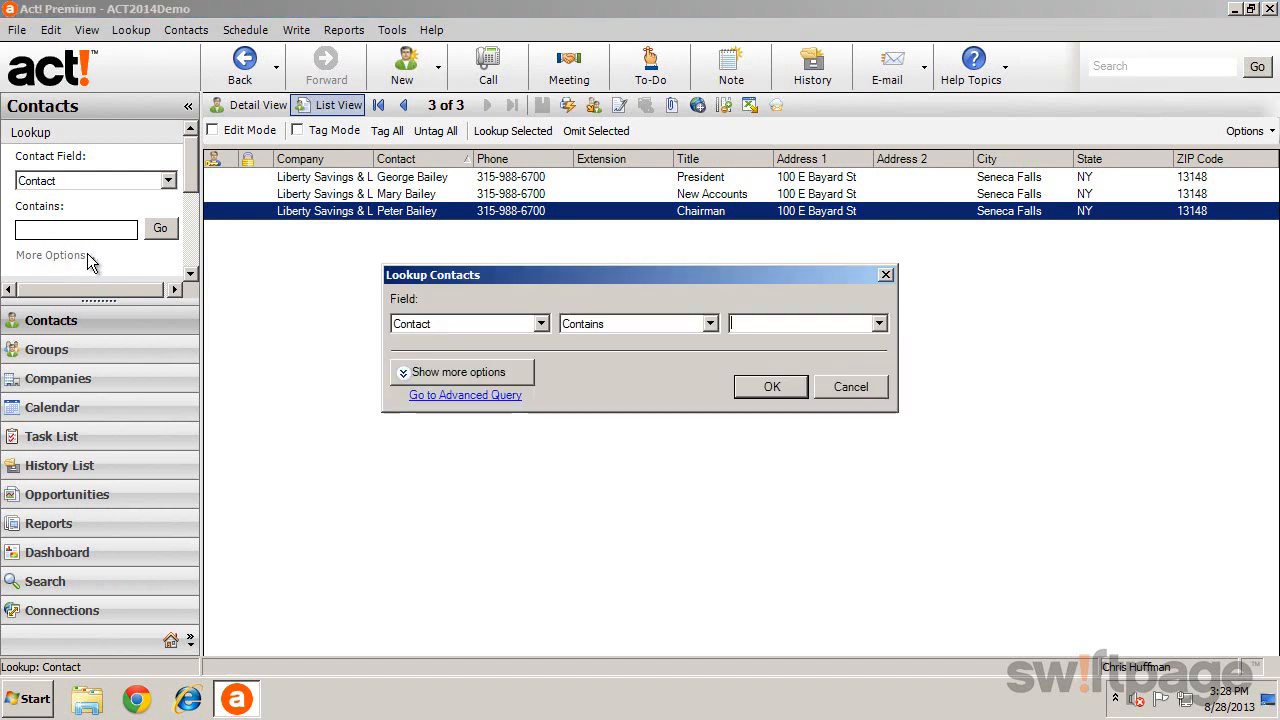
pyautogui.click(456, 370)
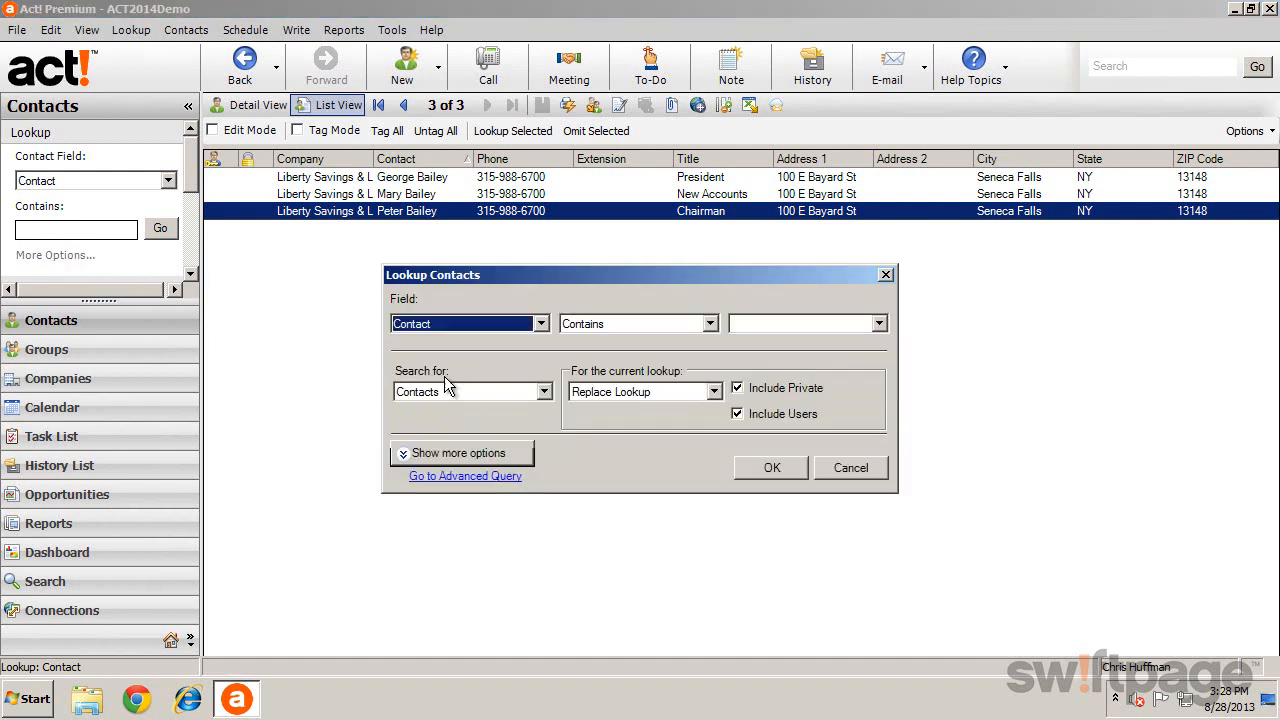
pyautogui.click(460, 452)
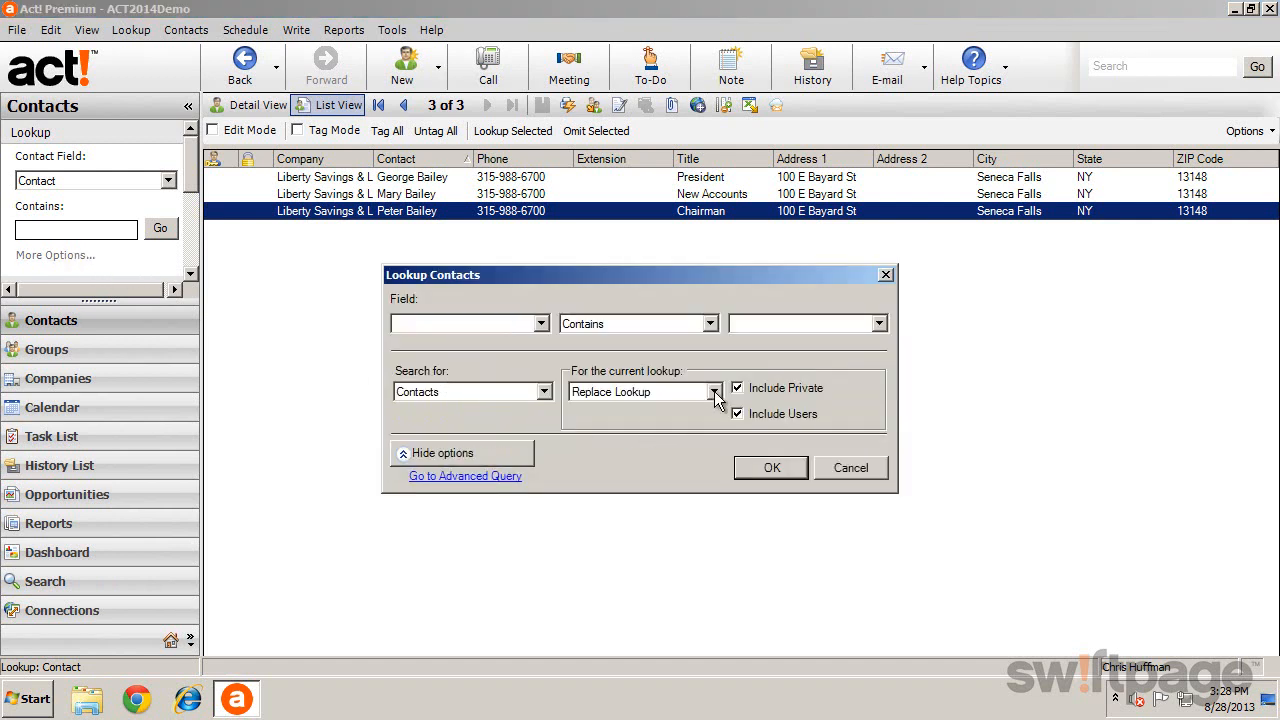
pyautogui.click(714, 390)
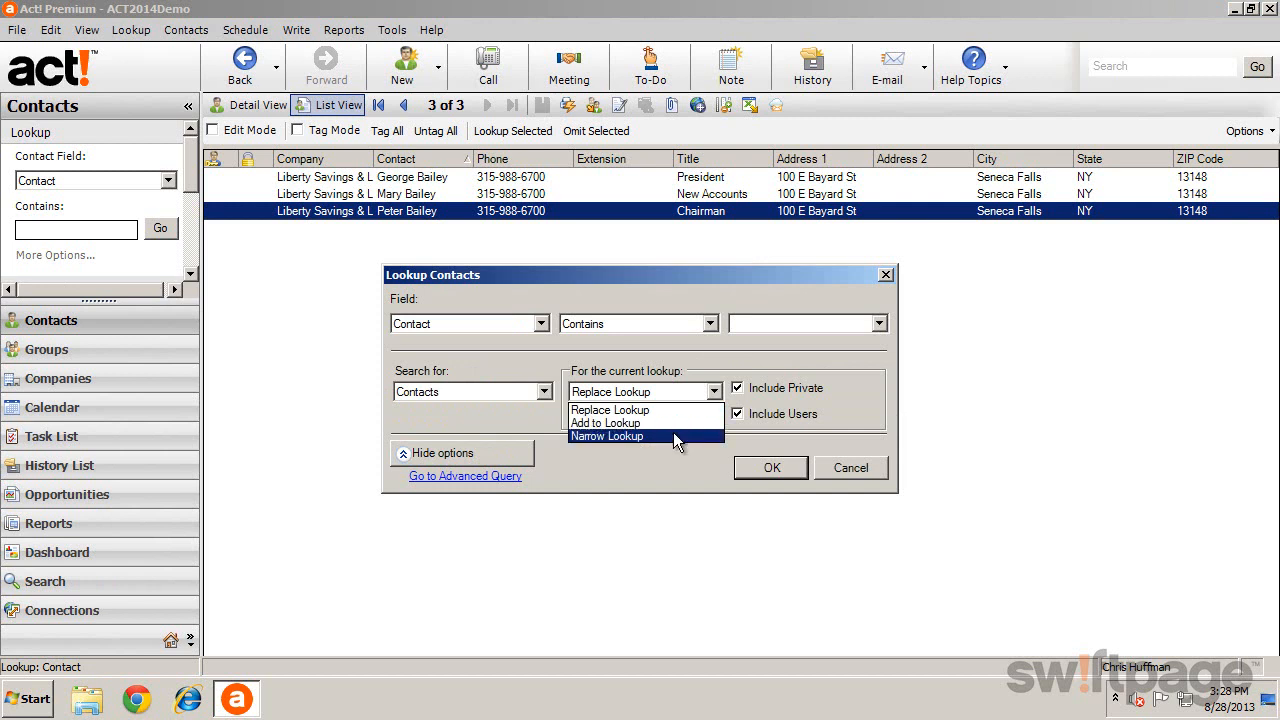
pyautogui.click(644, 390)
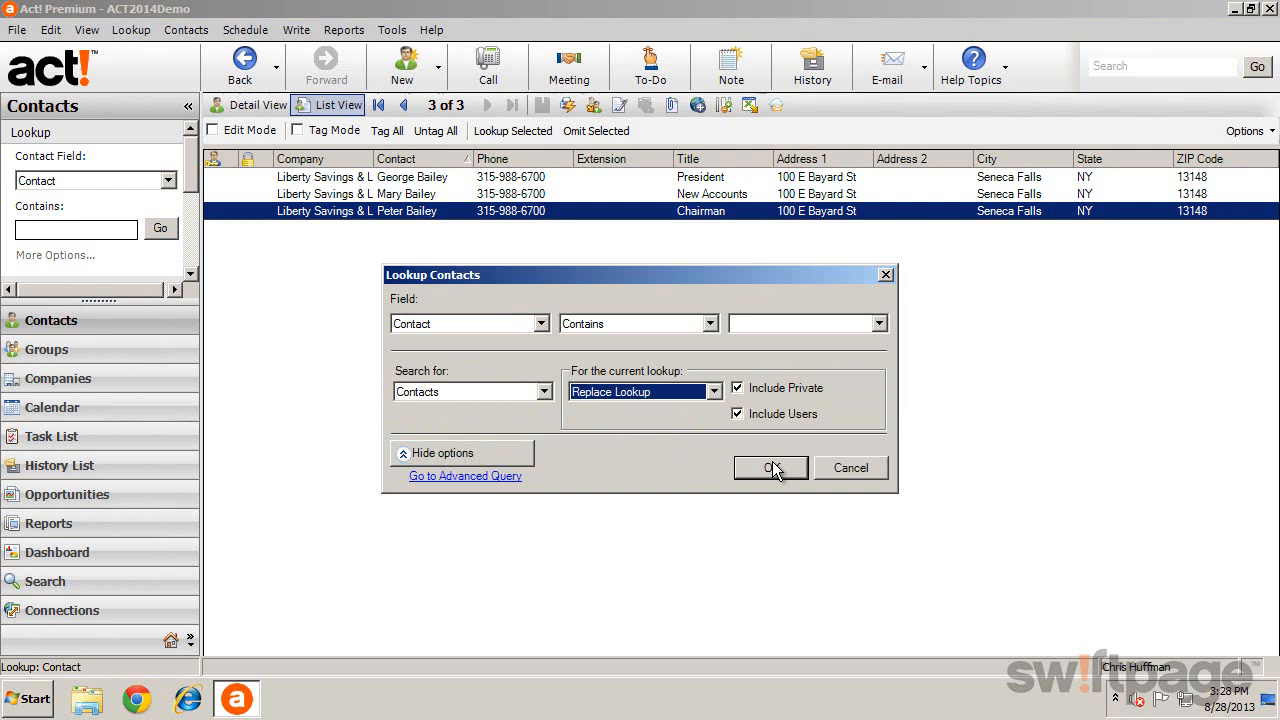
pyautogui.click(770, 468)
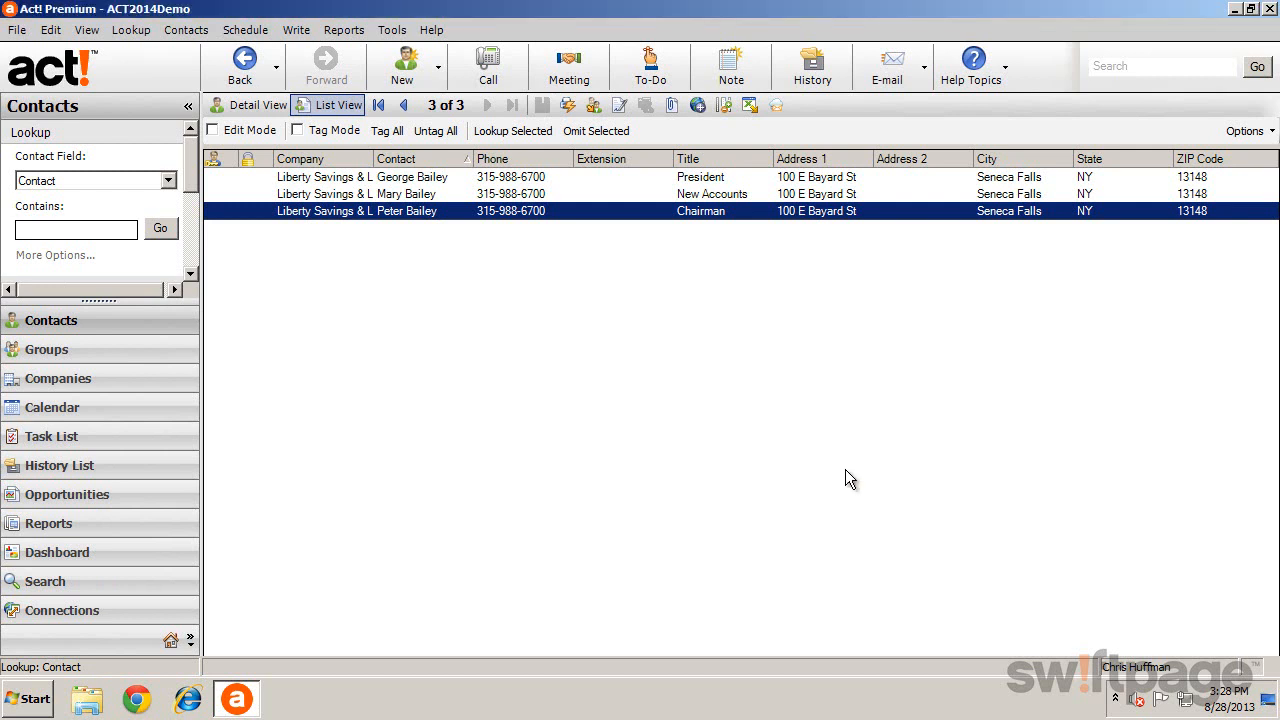
pyautogui.moveTo(472, 296)
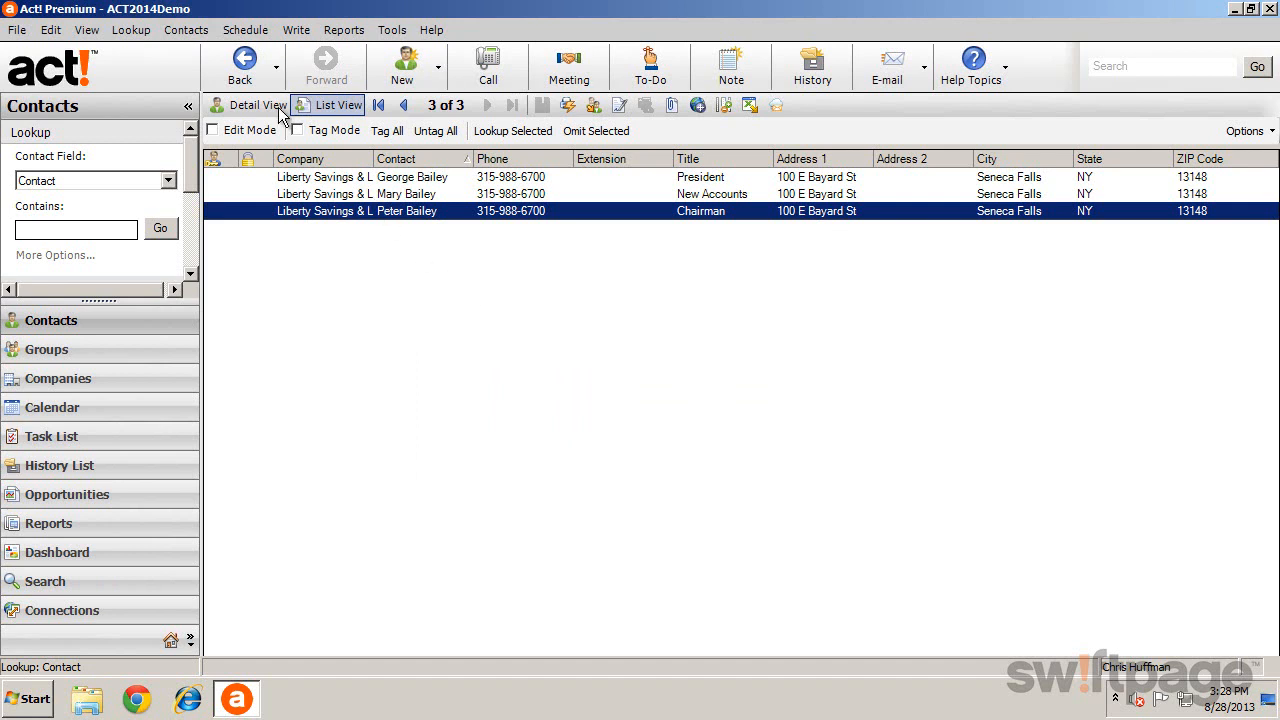
pyautogui.click(132, 30)
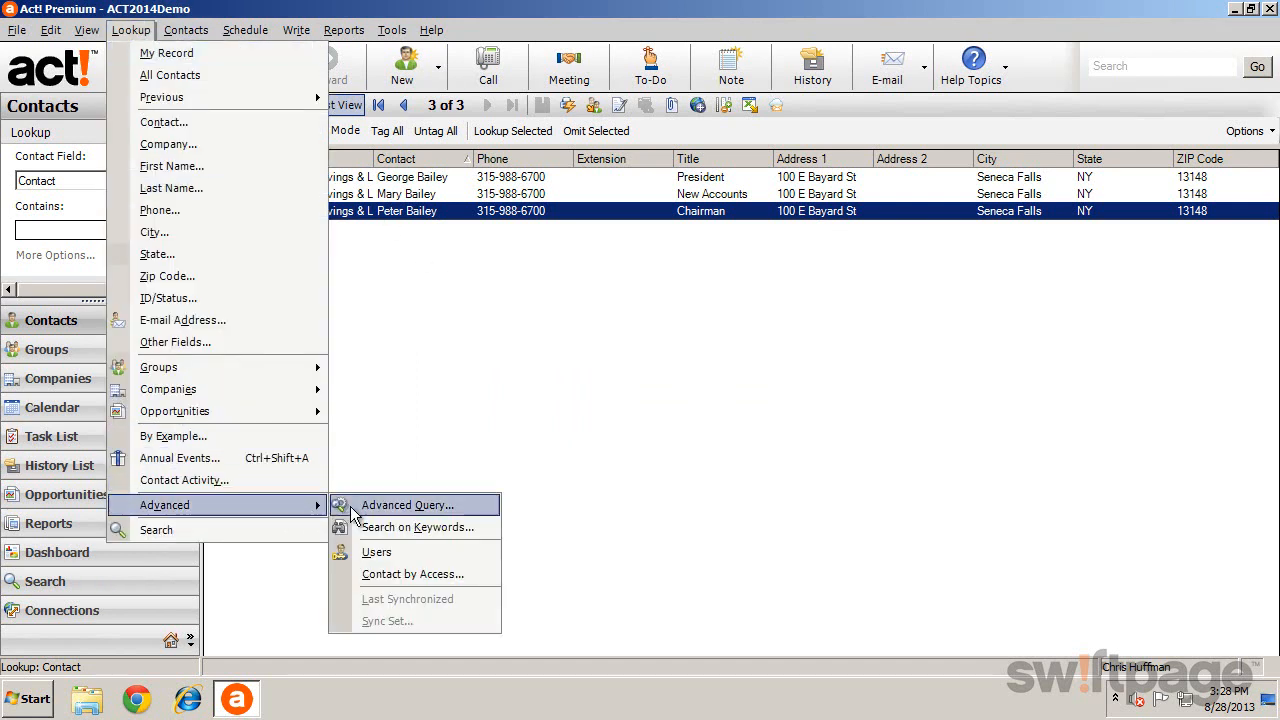
pyautogui.click(406, 504)
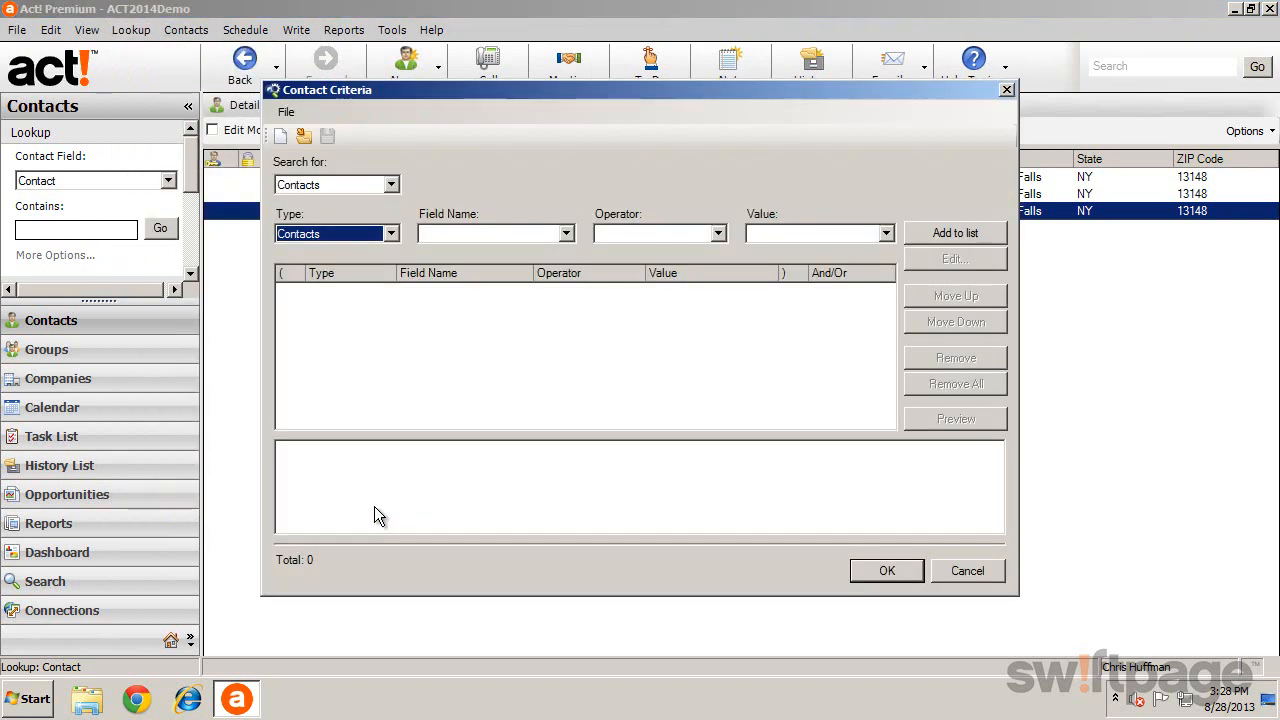
pyautogui.moveTo(388, 492)
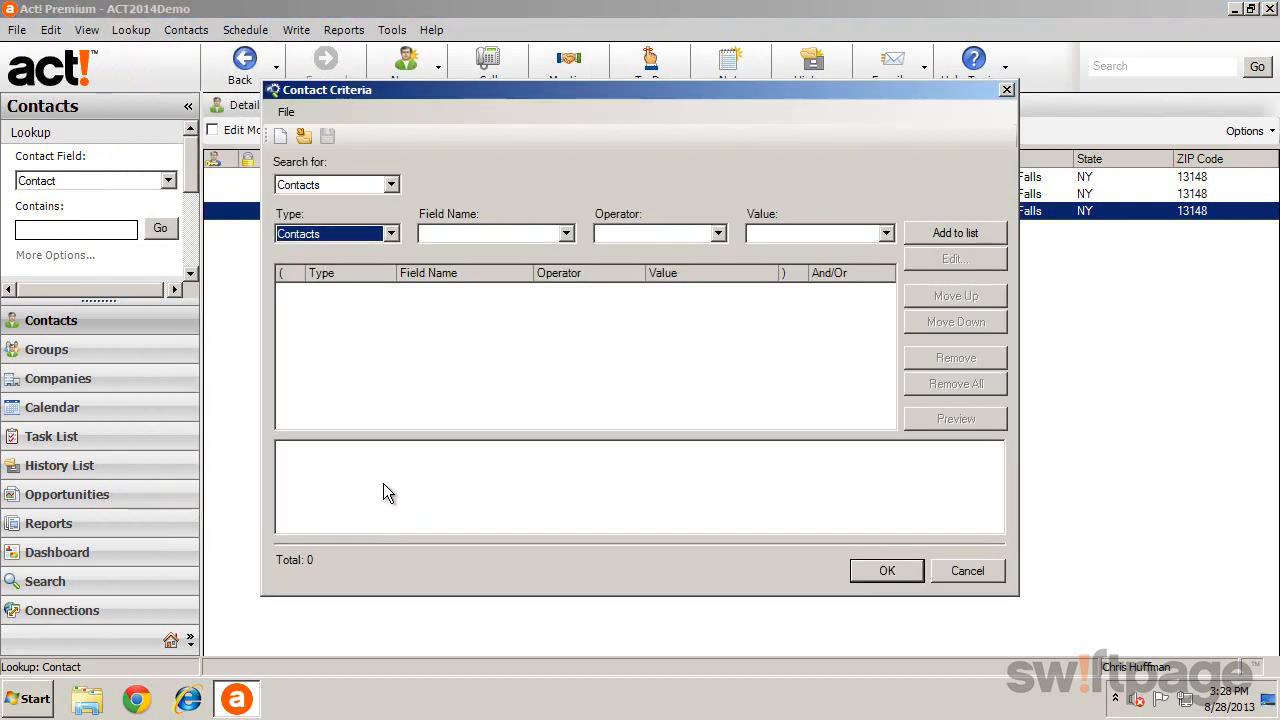
pyautogui.moveTo(420, 276)
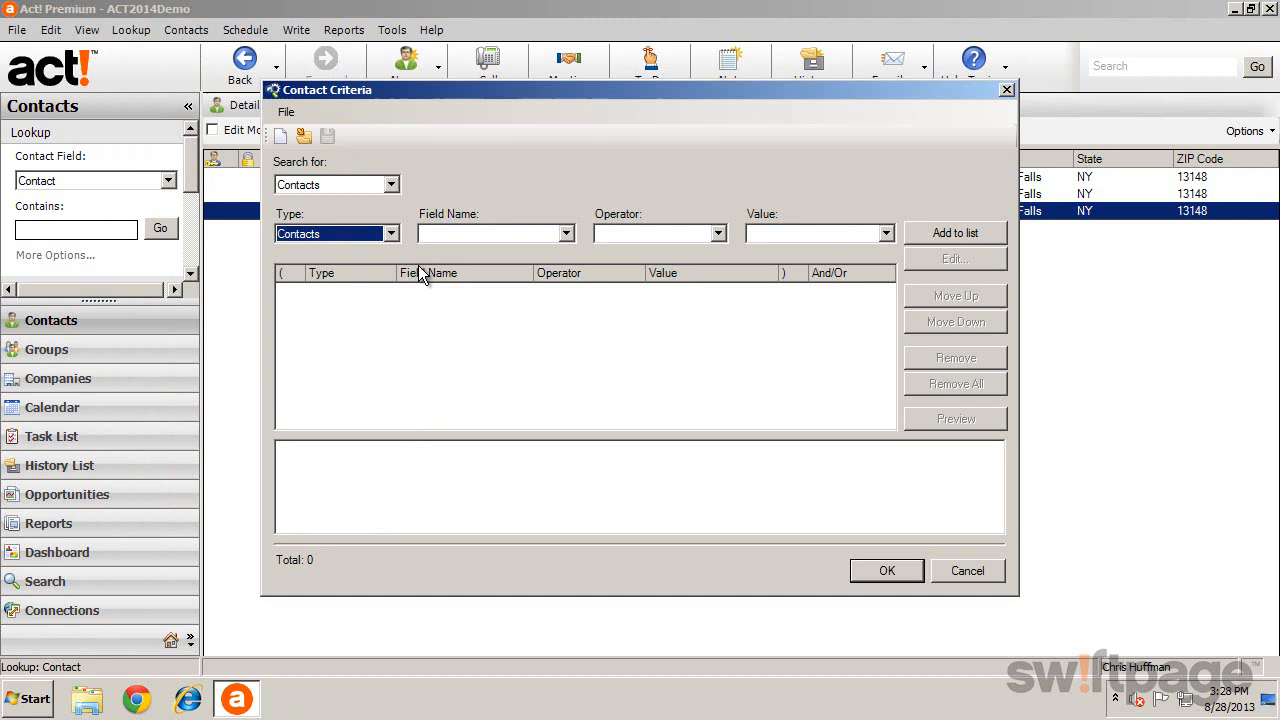
pyautogui.click(566, 232)
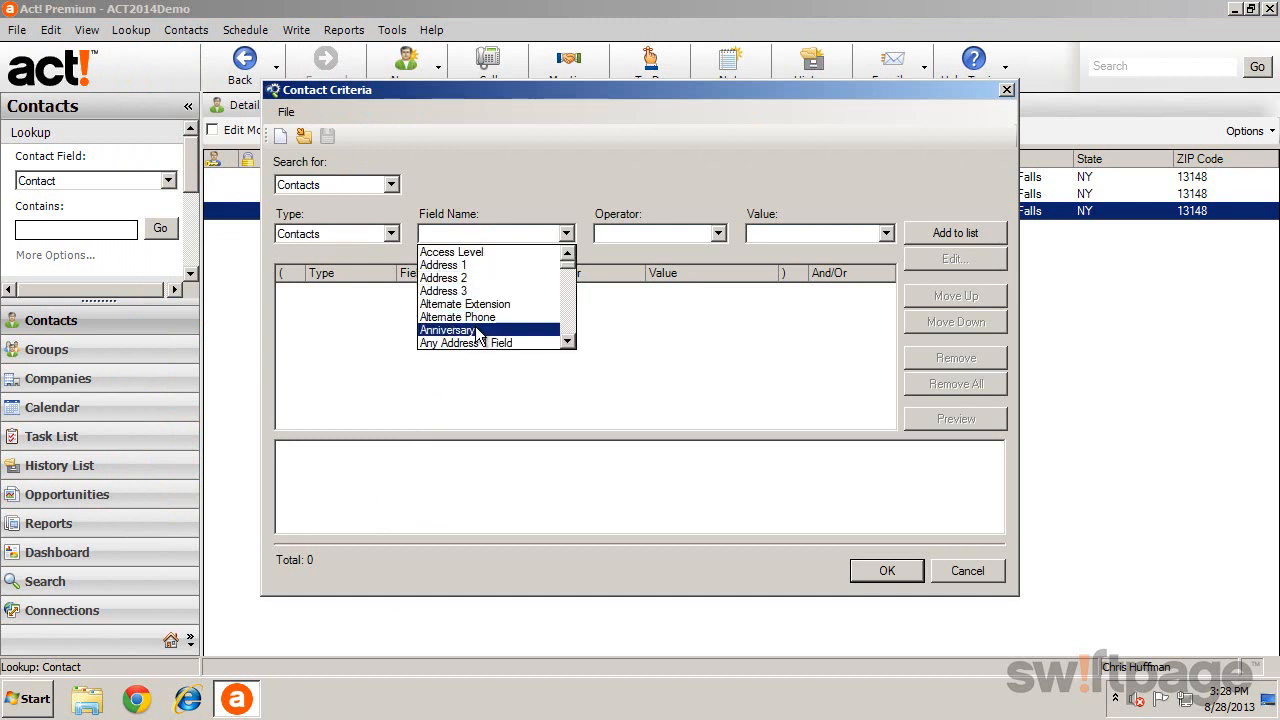
pyautogui.click(448, 330)
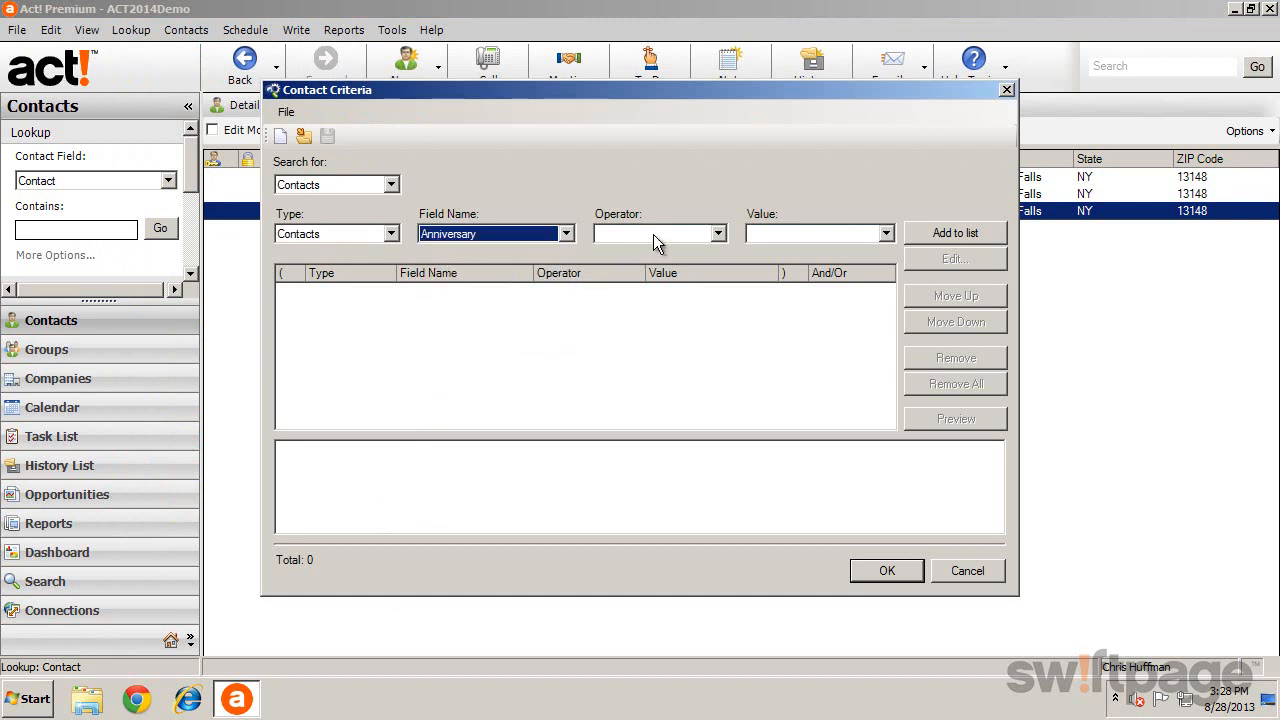
pyautogui.click(718, 232)
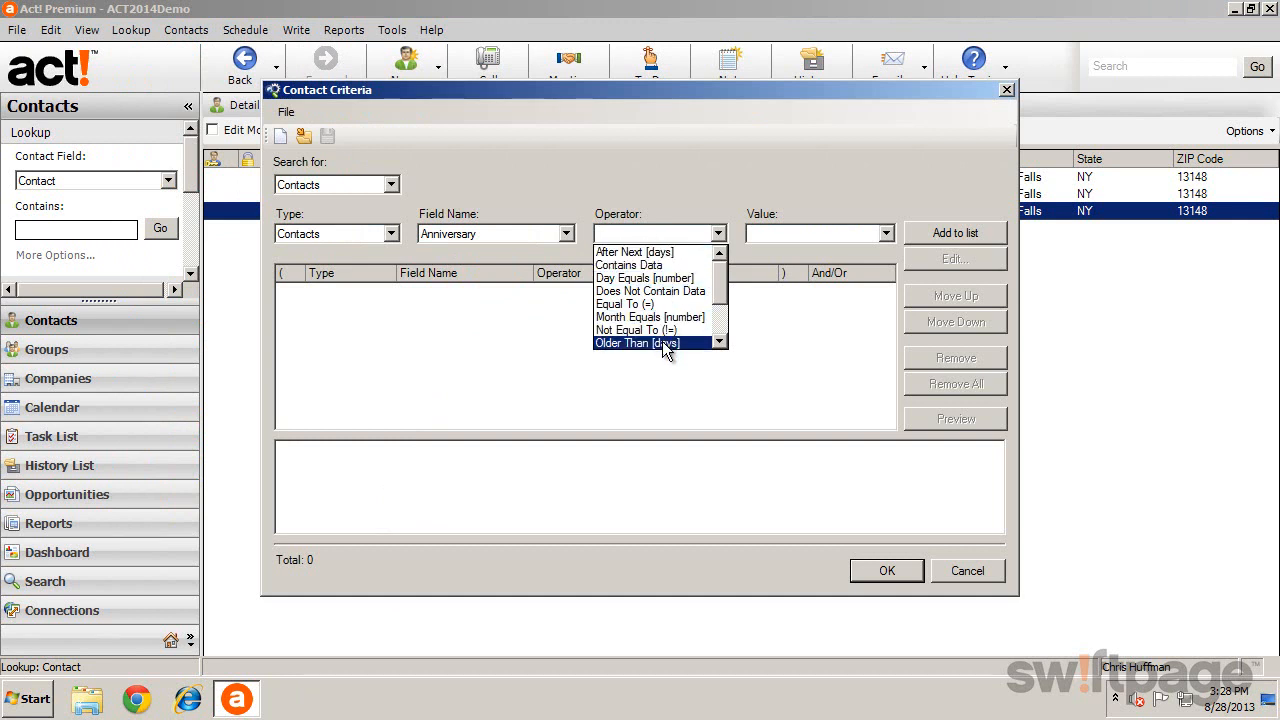
pyautogui.click(634, 252)
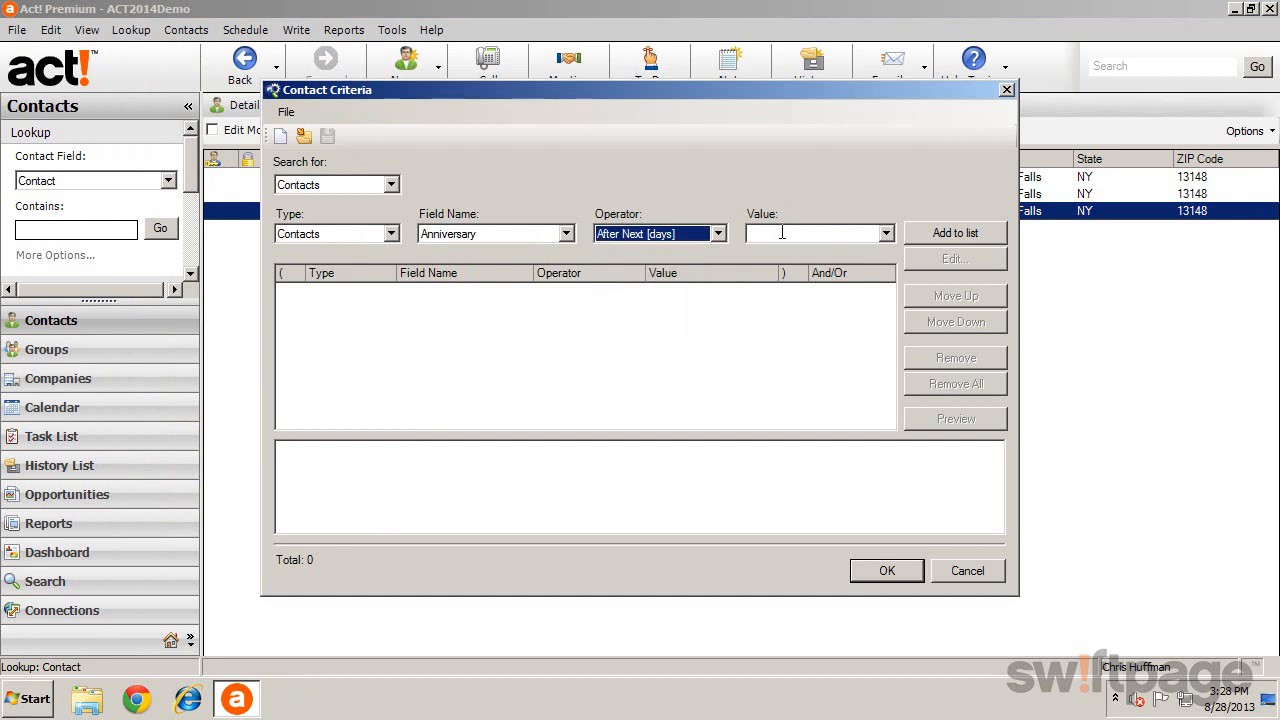
pyautogui.write('60')
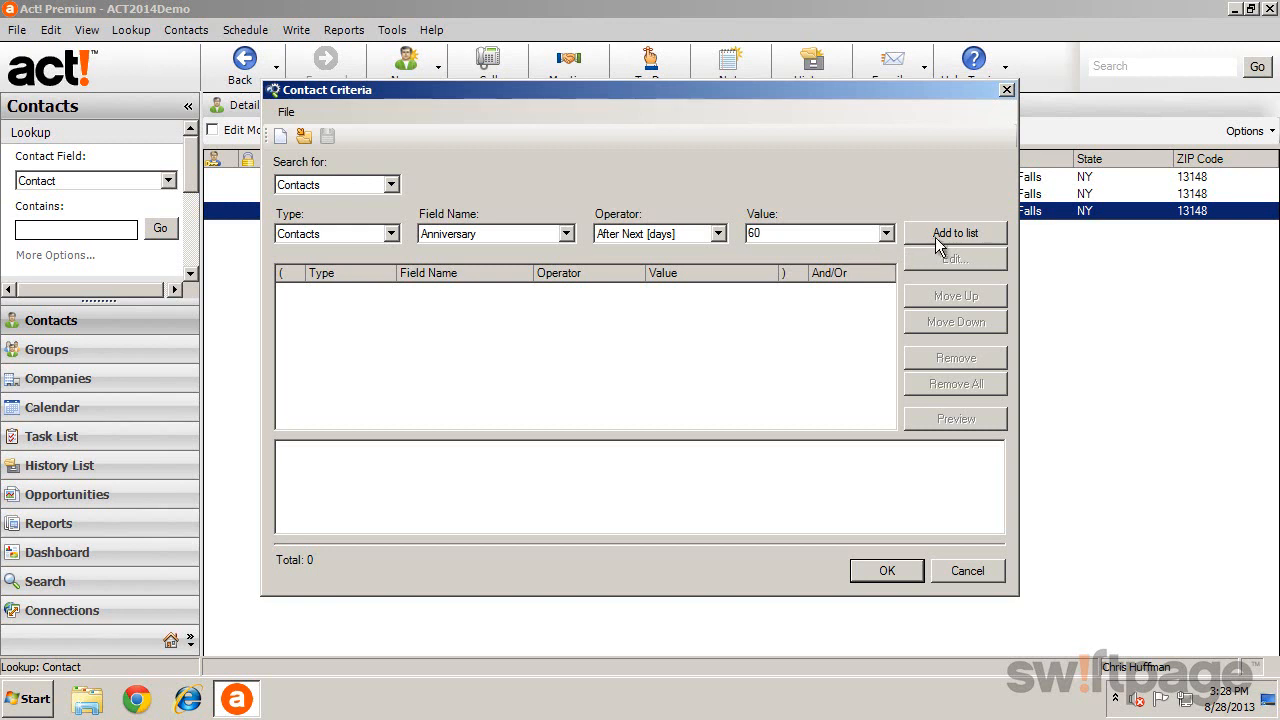
pyautogui.click(954, 232)
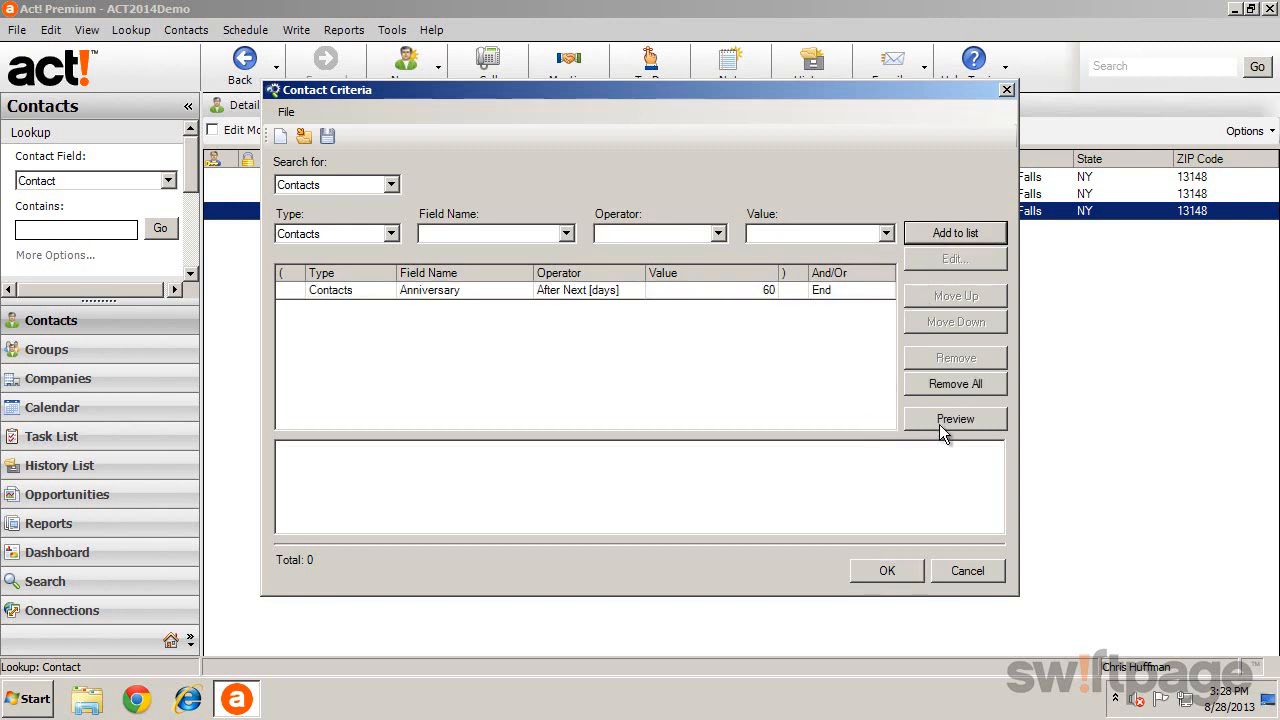
pyautogui.click(954, 418)
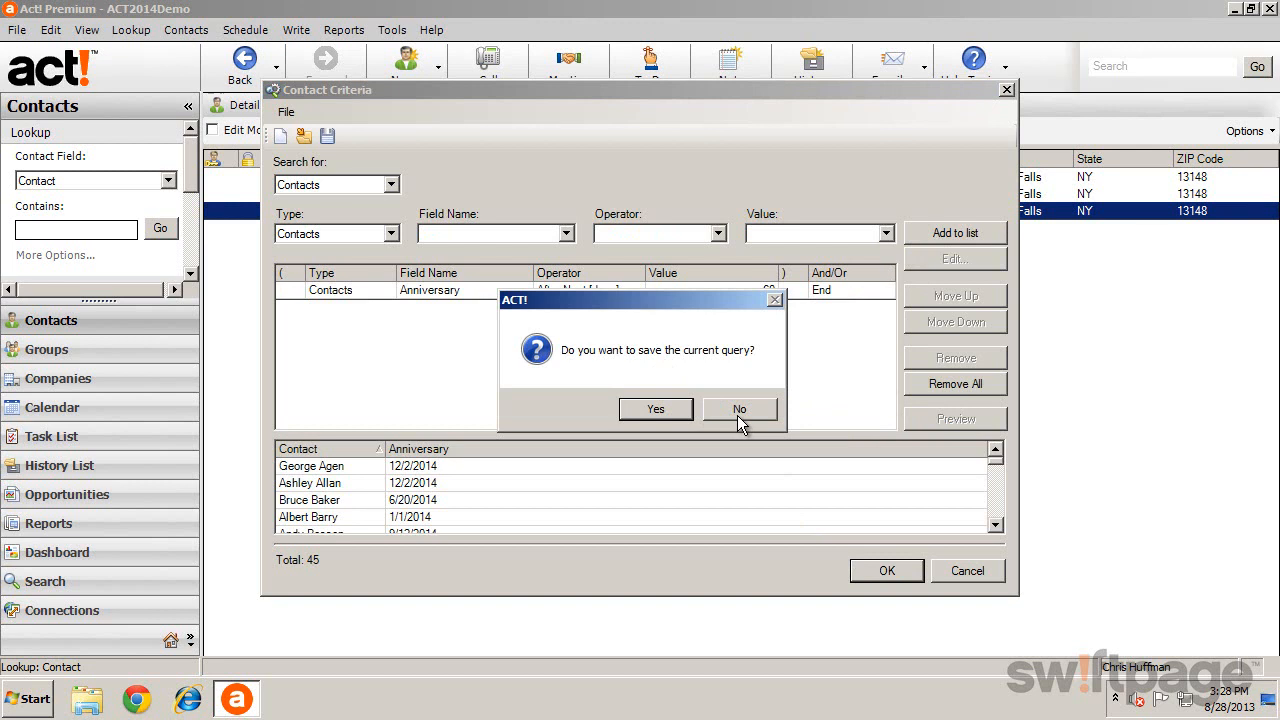
pyautogui.click(740, 408)
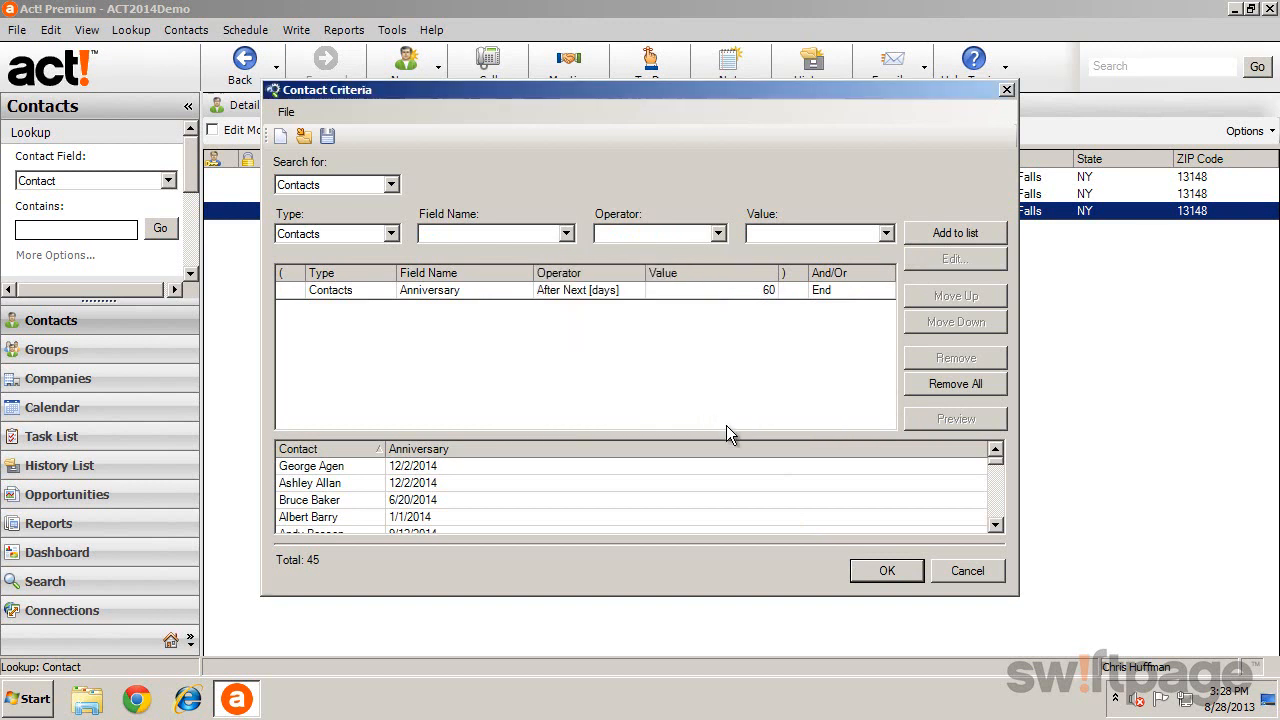
pyautogui.click(886, 570)
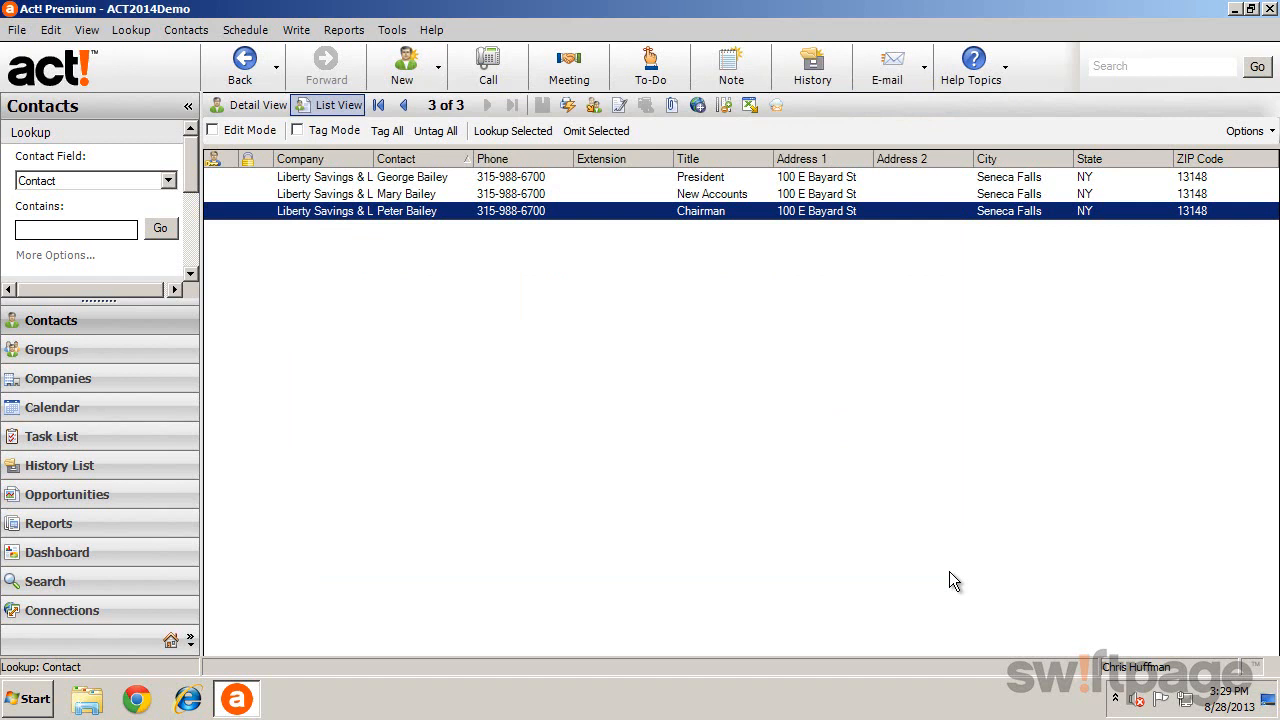
pyautogui.moveTo(996, 516)
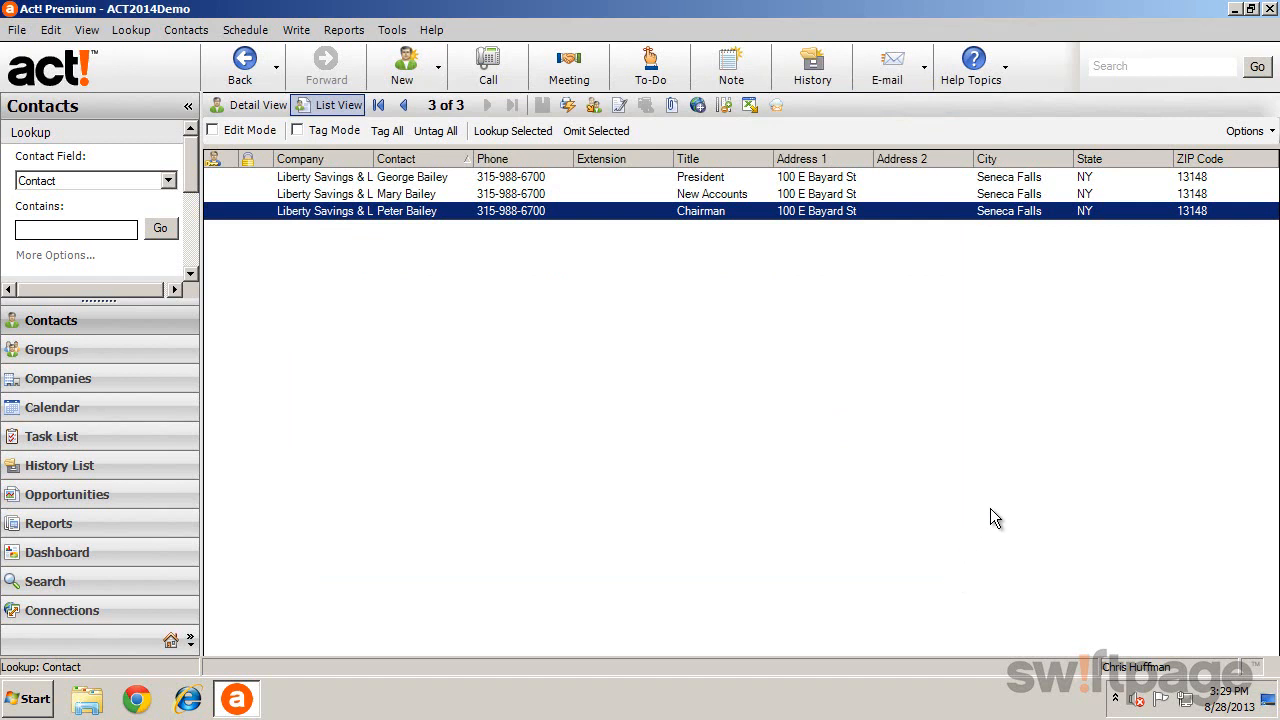
pyautogui.moveTo(1024, 402)
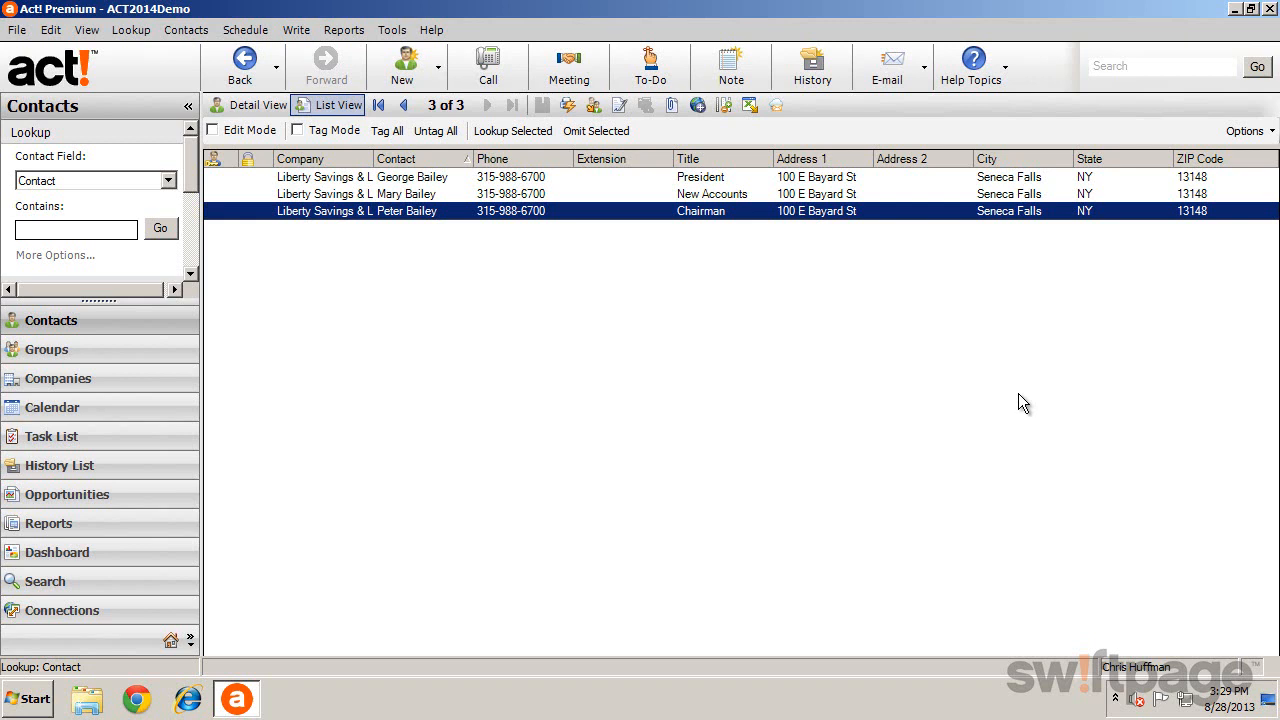
# Run a Universal Search for 'computer' across all record types.
pyautogui.click(1160, 66)
pyautogui.write('computer')
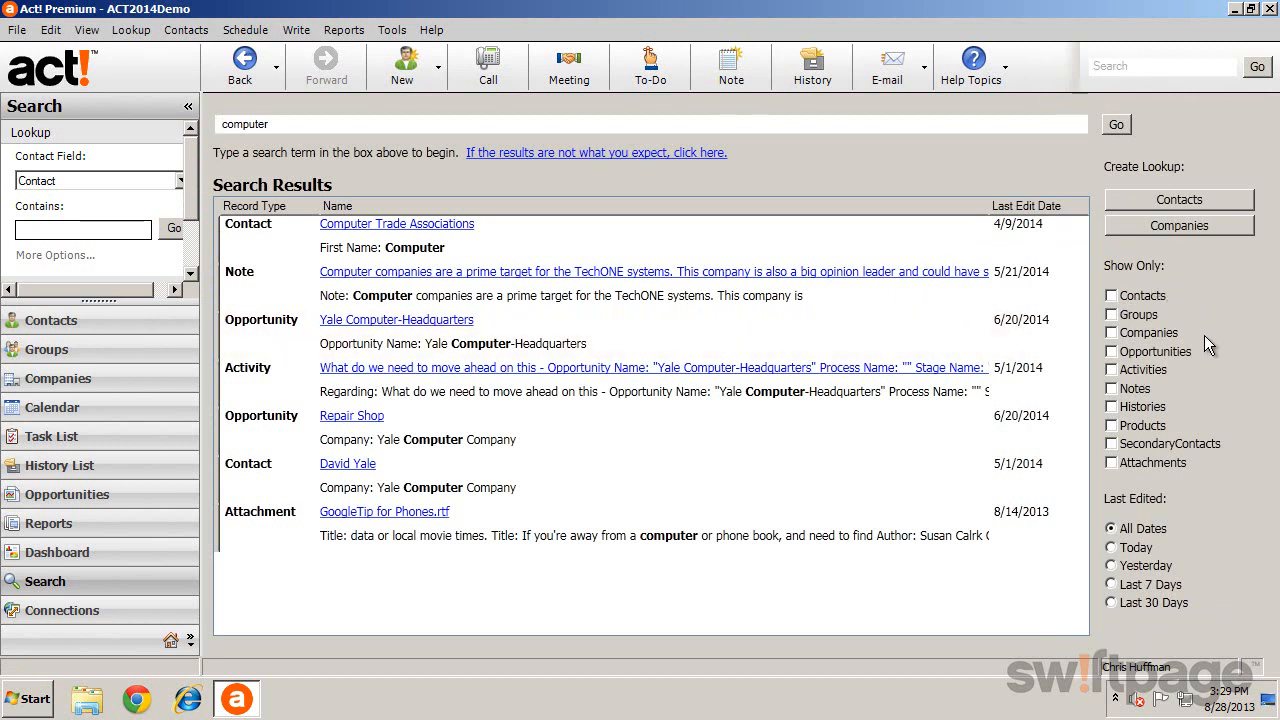
pyautogui.moveTo(1210, 524)
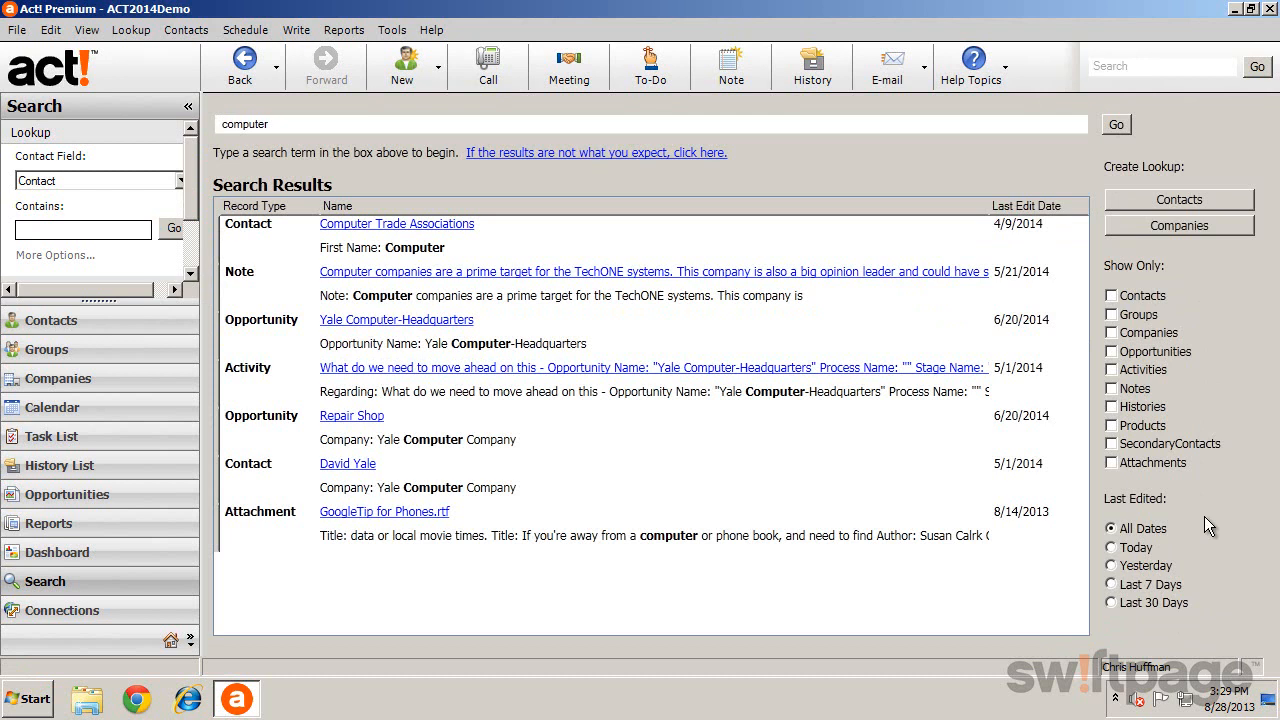